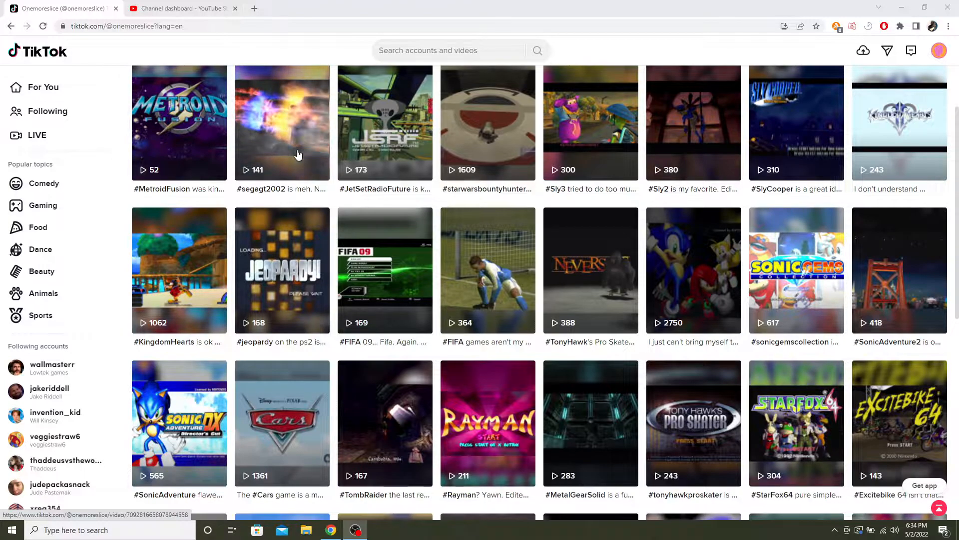
pyautogui.moveTo(298, 153)
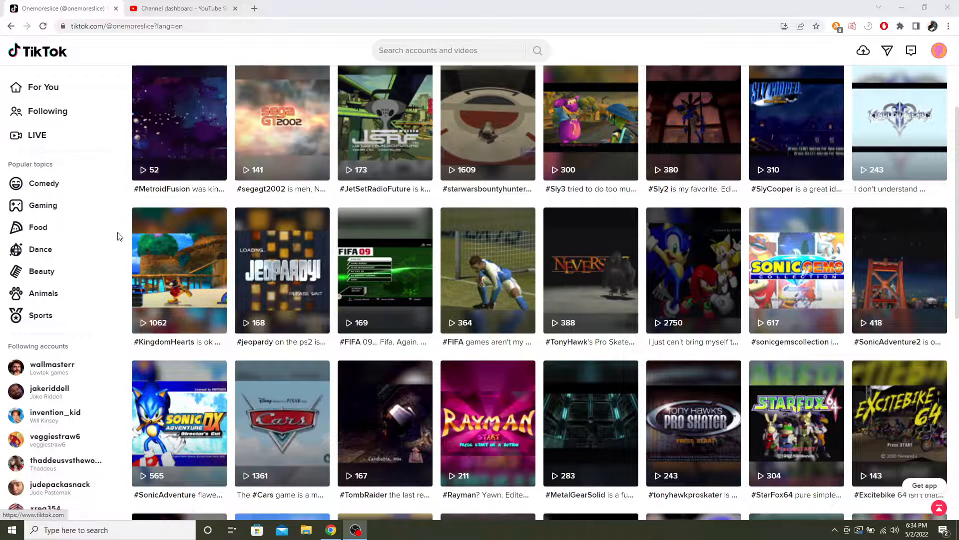
# - Open the #Cars game review video from the profile grid and read its comments
pyautogui.scroll(-3)
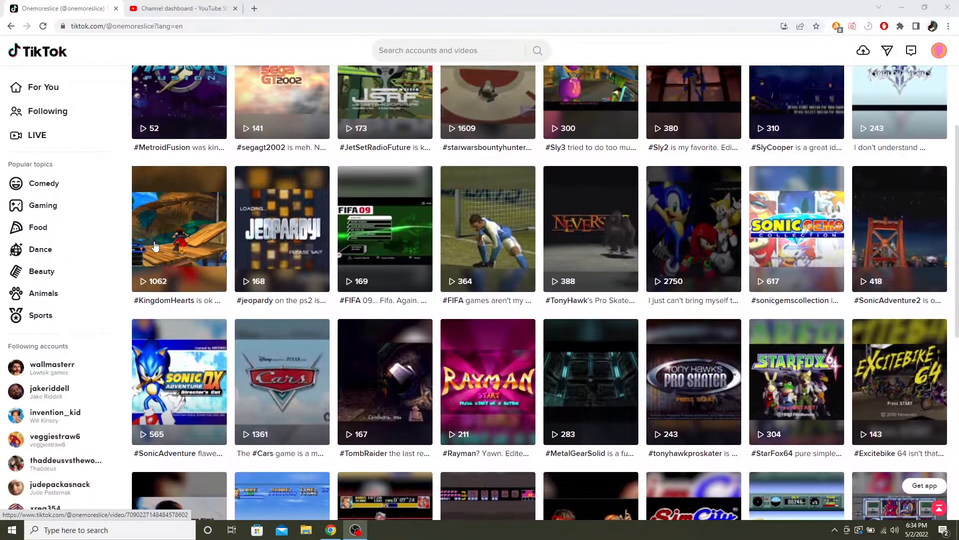
pyautogui.scroll(-3)
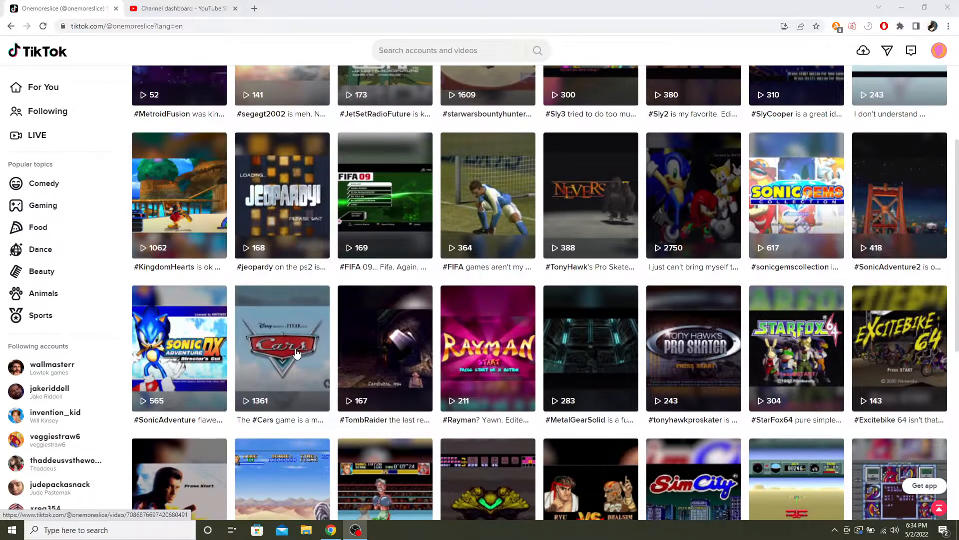
pyautogui.click(281, 348)
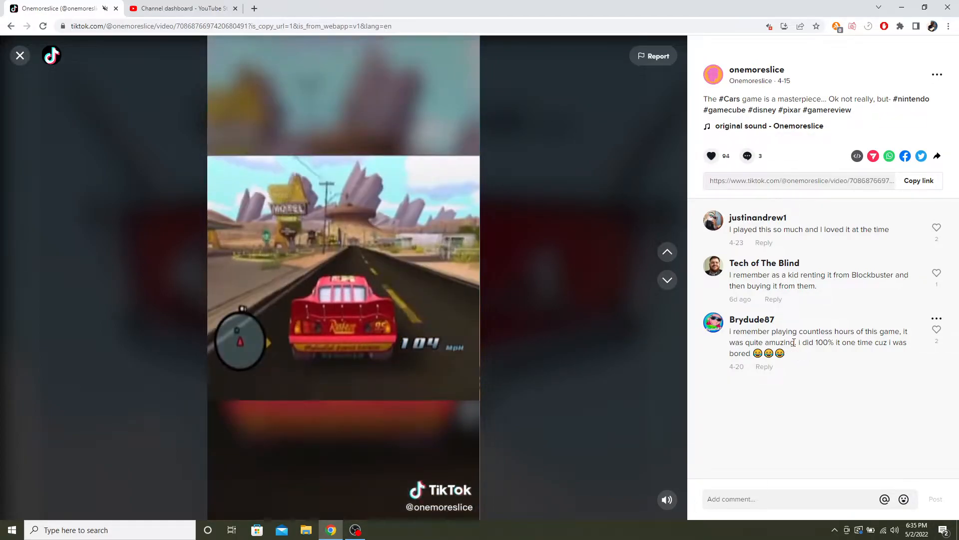
pyautogui.moveTo(800, 342); pyautogui.dragTo(884, 342)
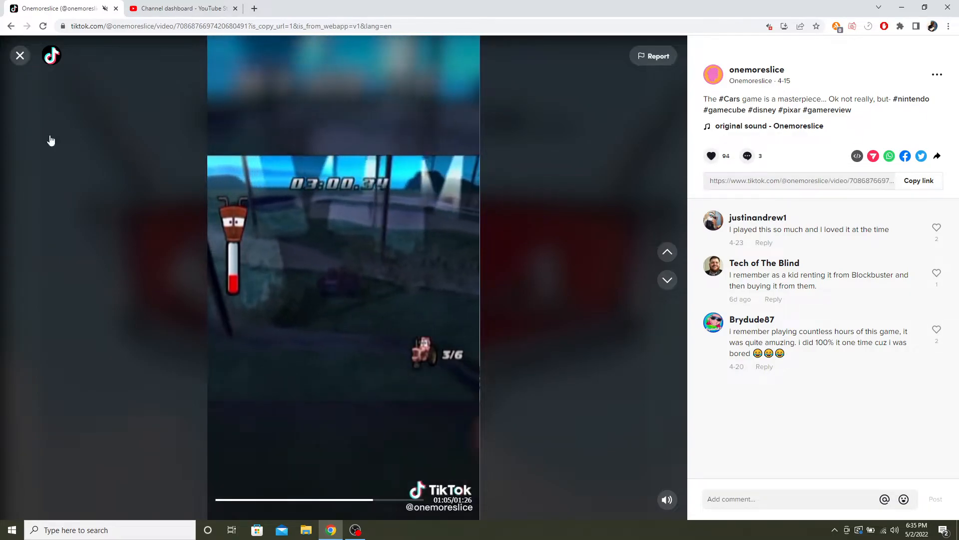
# - Close the Cars video and open the #SonicAdventure review video
pyautogui.click(20, 56)
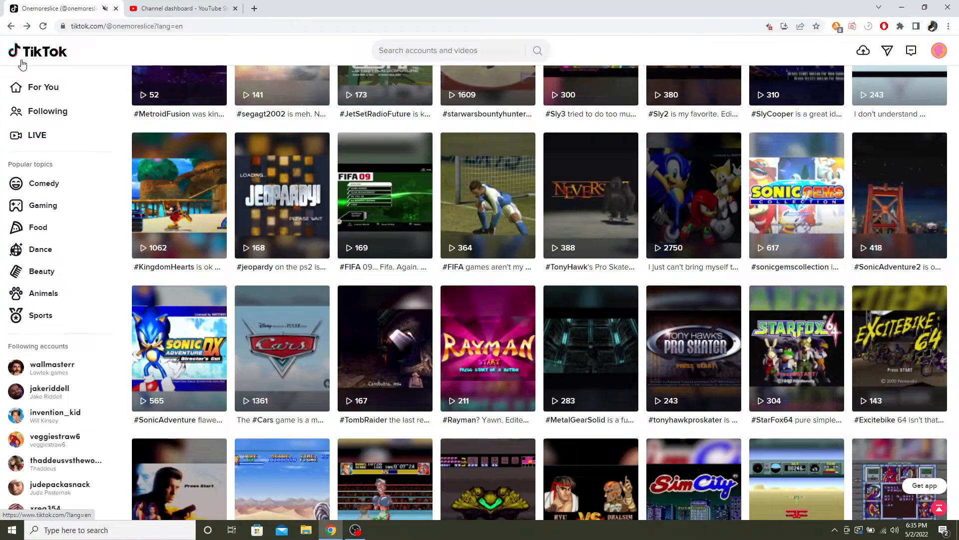
pyautogui.click(177, 348)
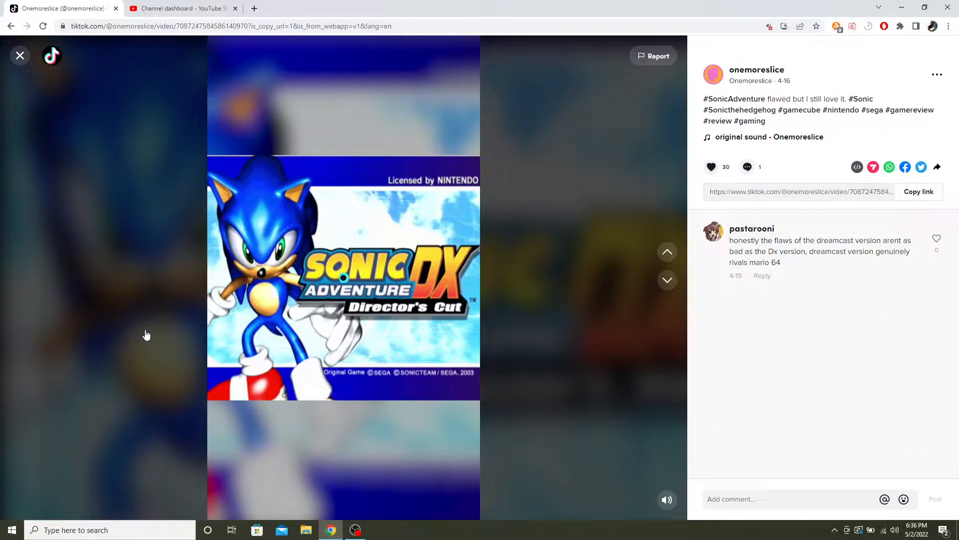
pyautogui.click(343, 276)
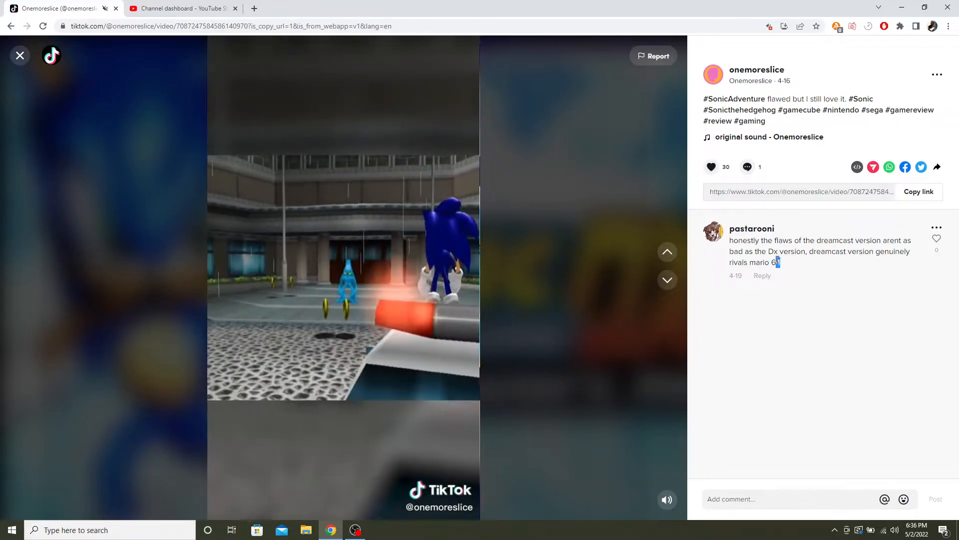
pyautogui.moveTo(729, 240); pyautogui.dragTo(808, 262)
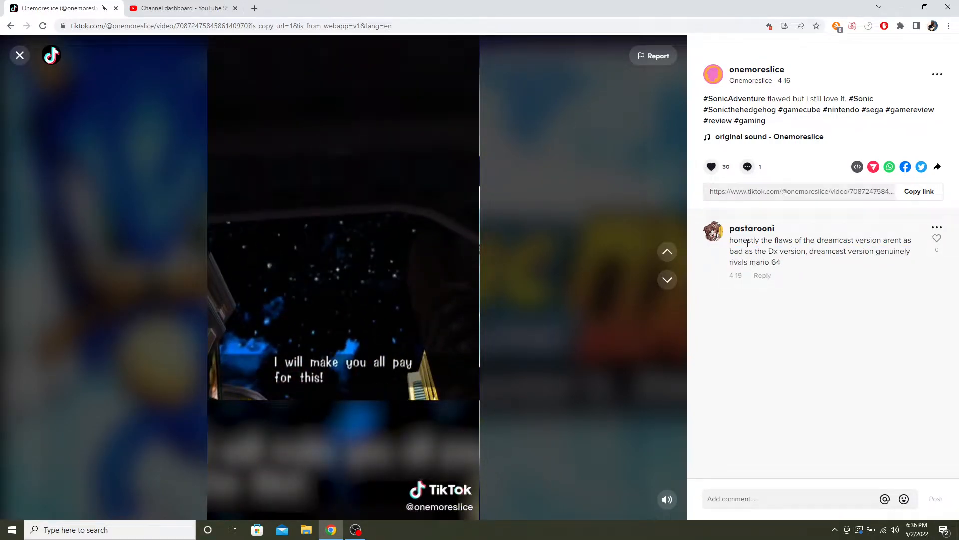
pyautogui.moveTo(729, 239); pyautogui.dragTo(806, 251)
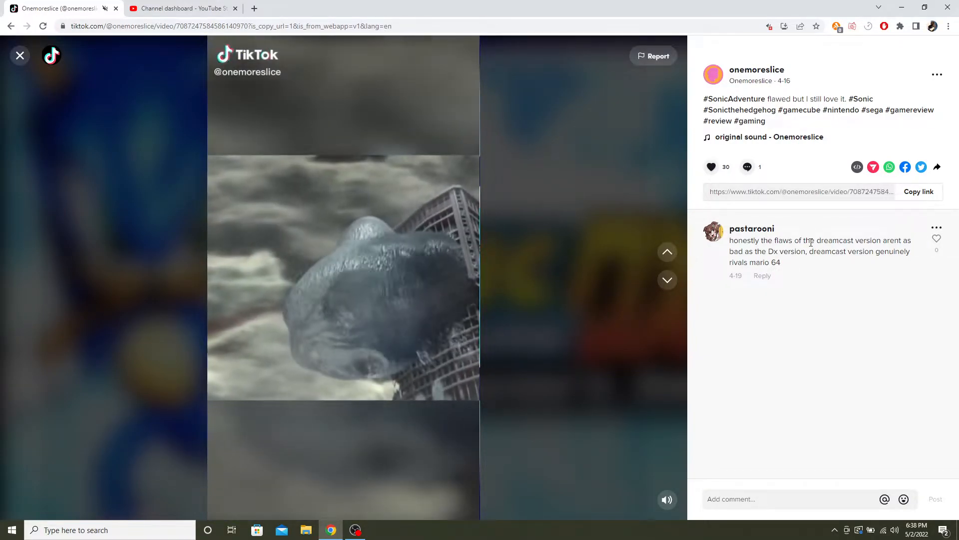
pyautogui.doubleClick(848, 240)
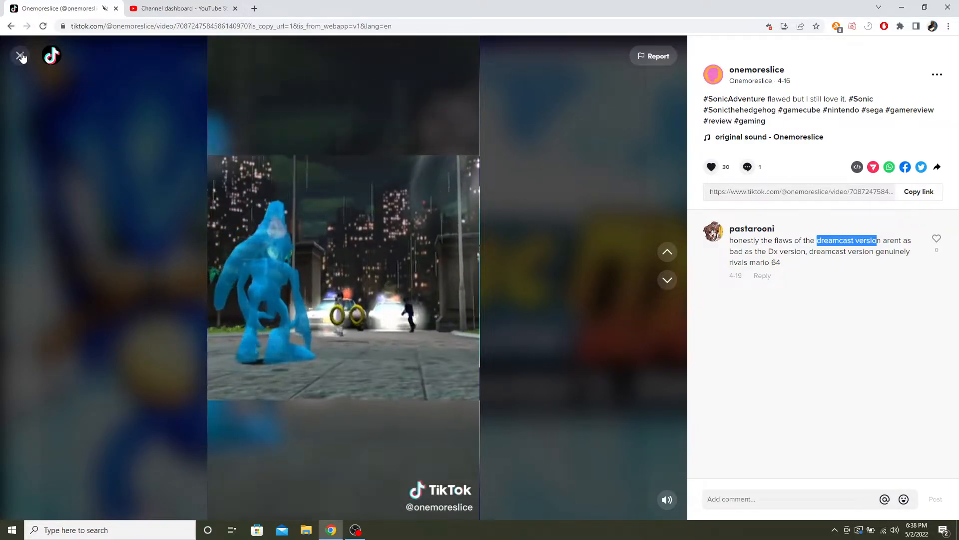
# - Return to the profile grid and open the Sonic Gems Collection review video
pyautogui.click(21, 56)
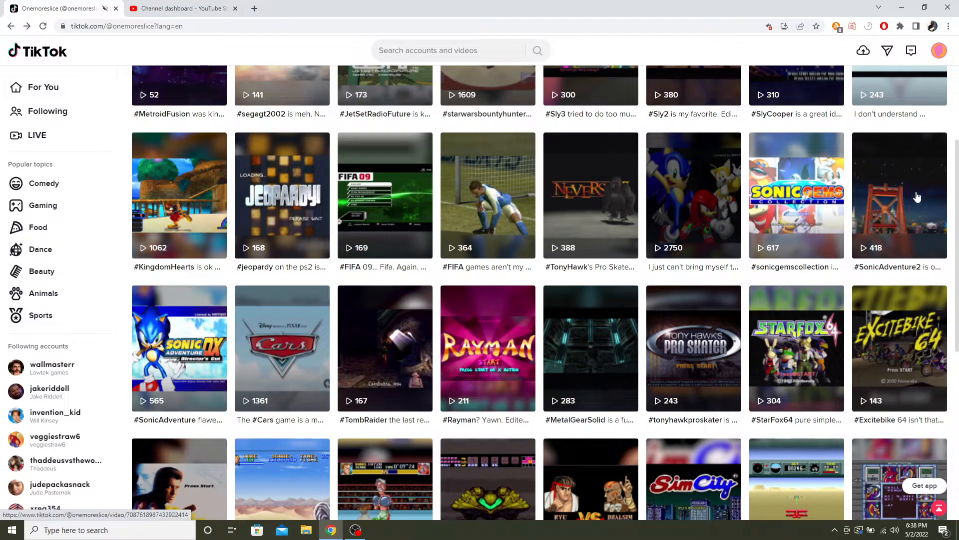
pyautogui.click(898, 196)
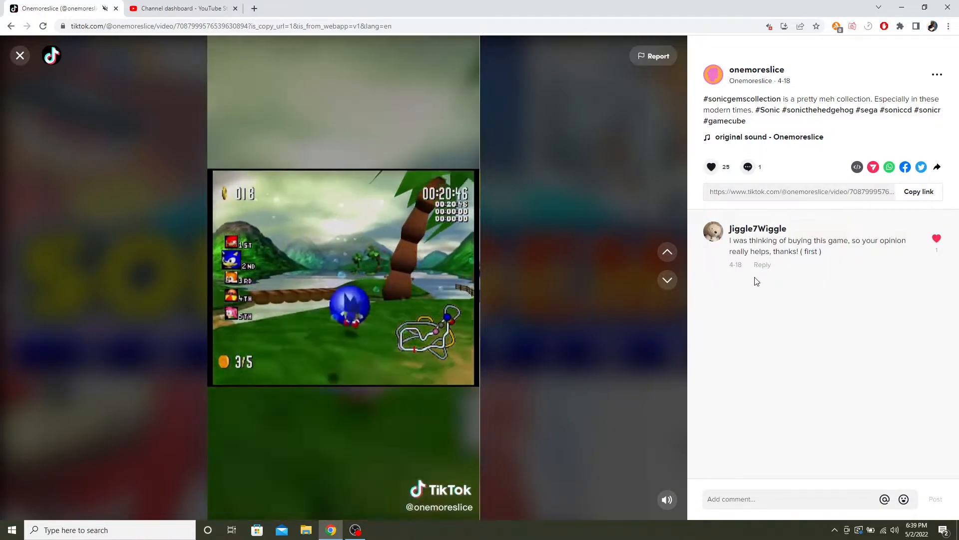
# - Open the Sonic Heroes review video and expand the replies under its first comment
pyautogui.click(20, 56)
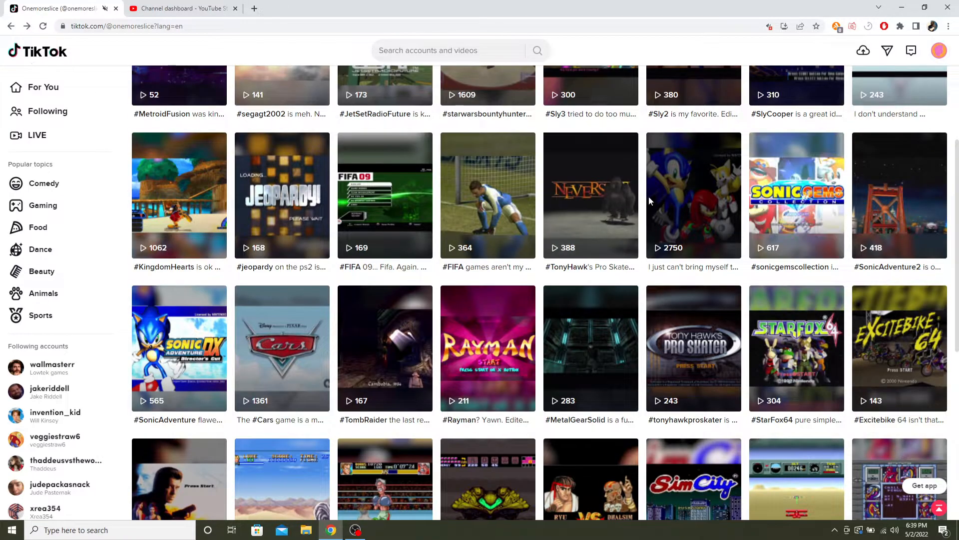
pyautogui.click(693, 195)
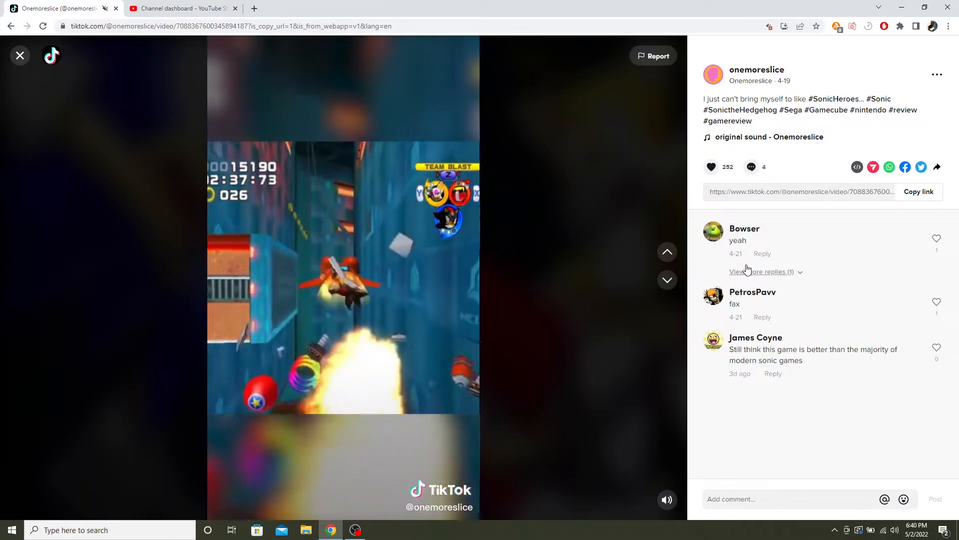
pyautogui.click(758, 271)
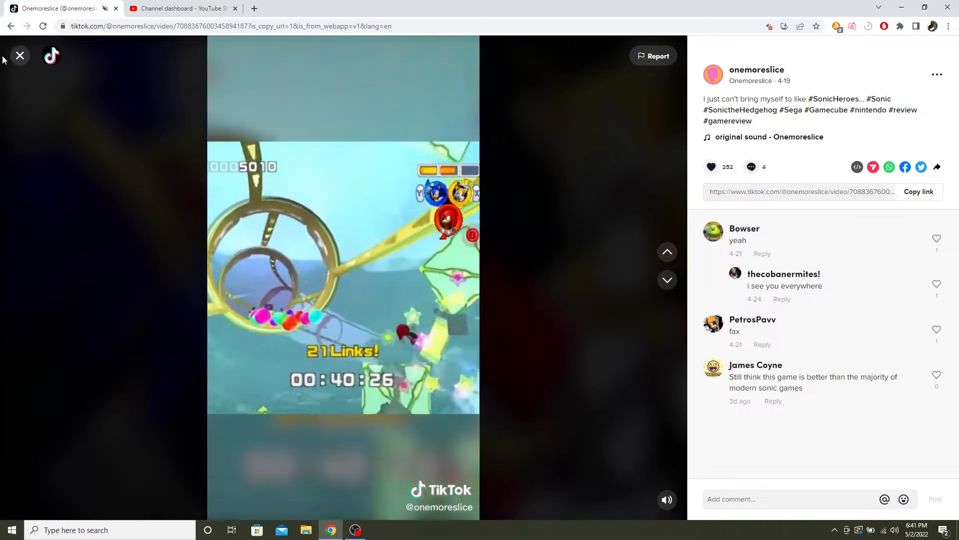
# - Briefly open the Tony Hawk's Pro Skater 4 video, then open the FIFA games review video
pyautogui.click(20, 56)
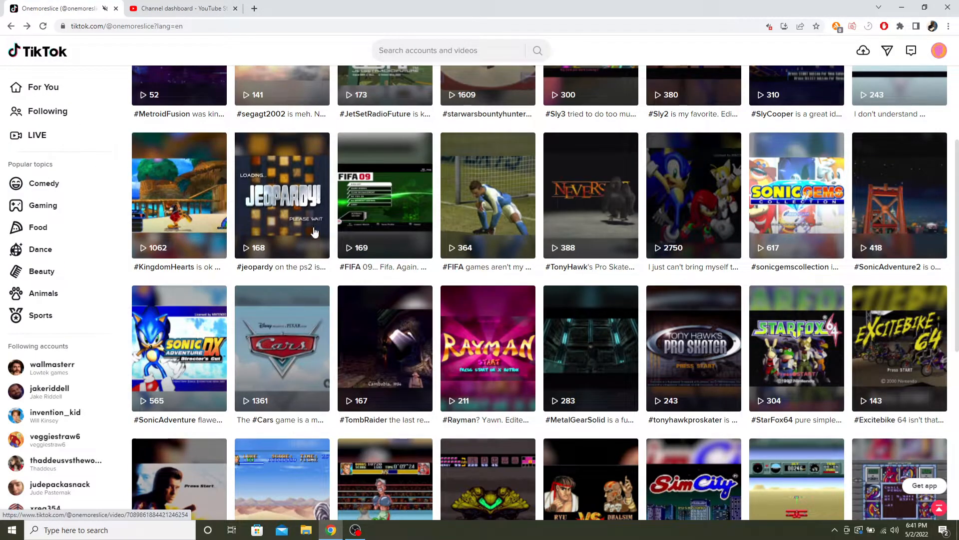
pyautogui.click(589, 196)
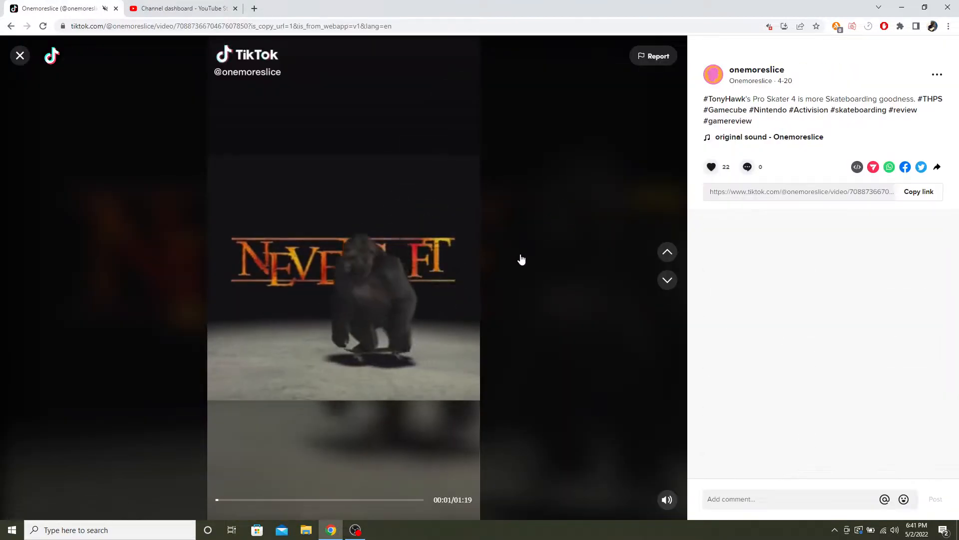
pyautogui.click(20, 55)
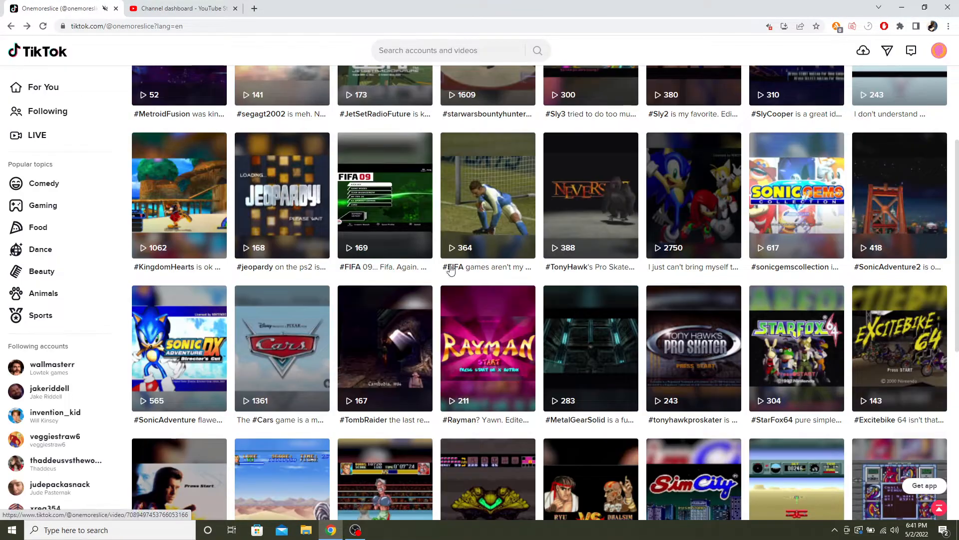
pyautogui.click(488, 196)
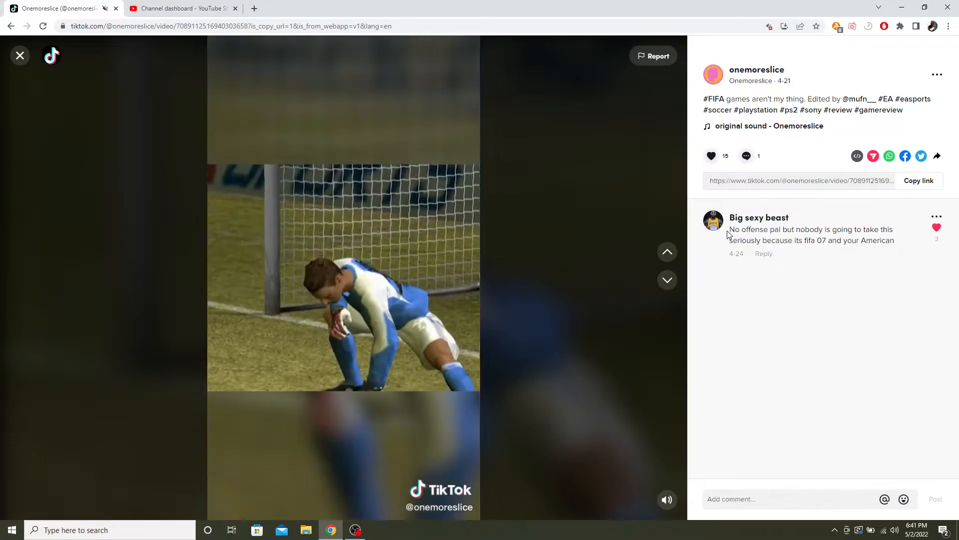
# - Highlight the text of the FIFA video's single comment while reading it
pyautogui.moveTo(728, 229); pyautogui.dragTo(893, 240)
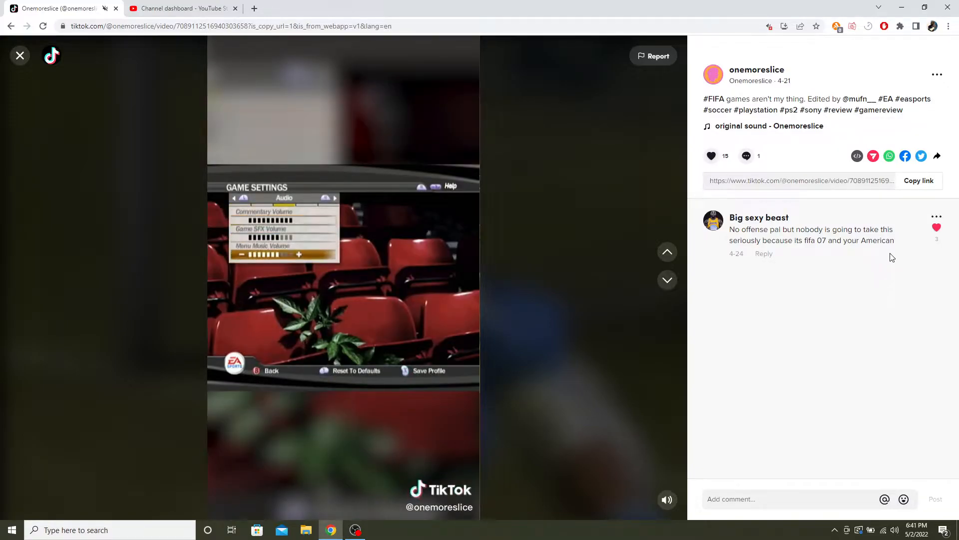
pyautogui.doubleClick(879, 240)
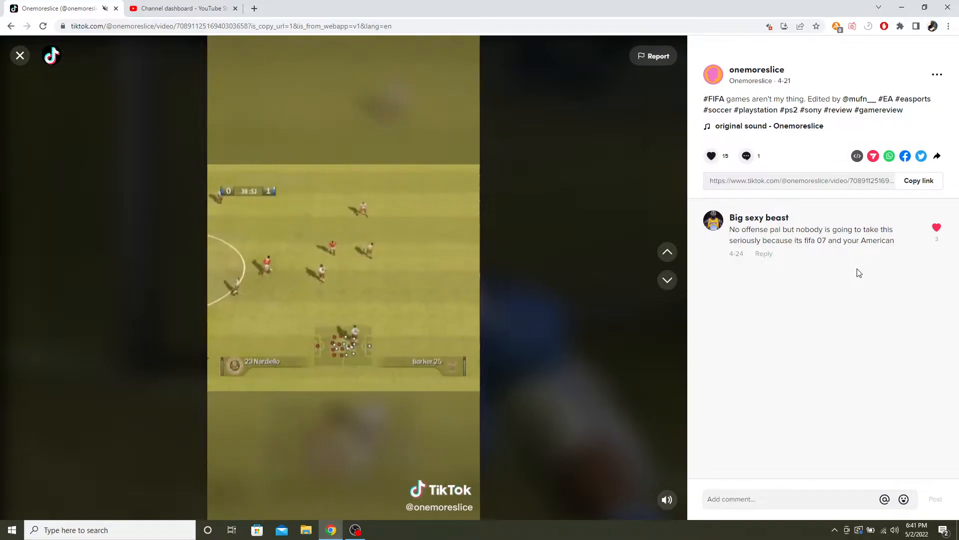
pyautogui.doubleClick(879, 239)
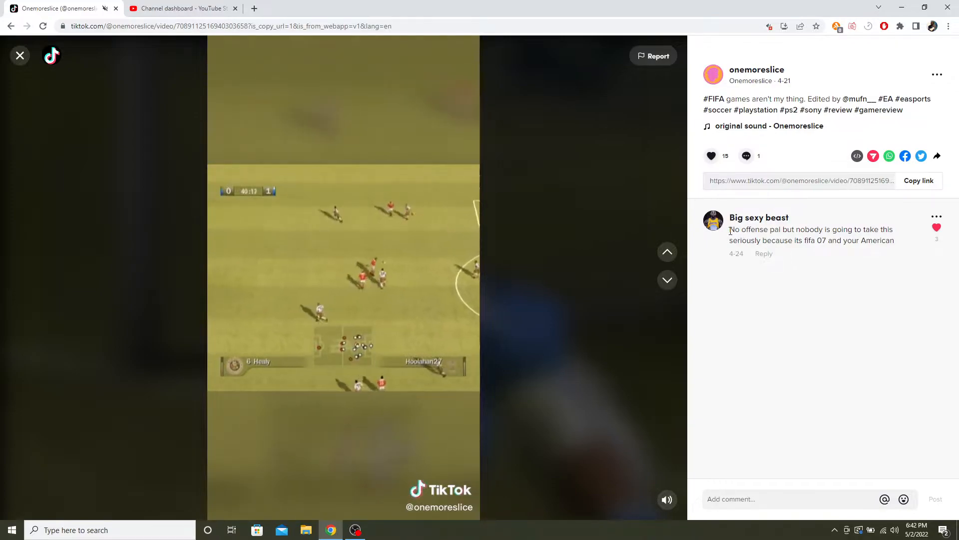
pyautogui.moveTo(729, 230); pyautogui.dragTo(893, 239)
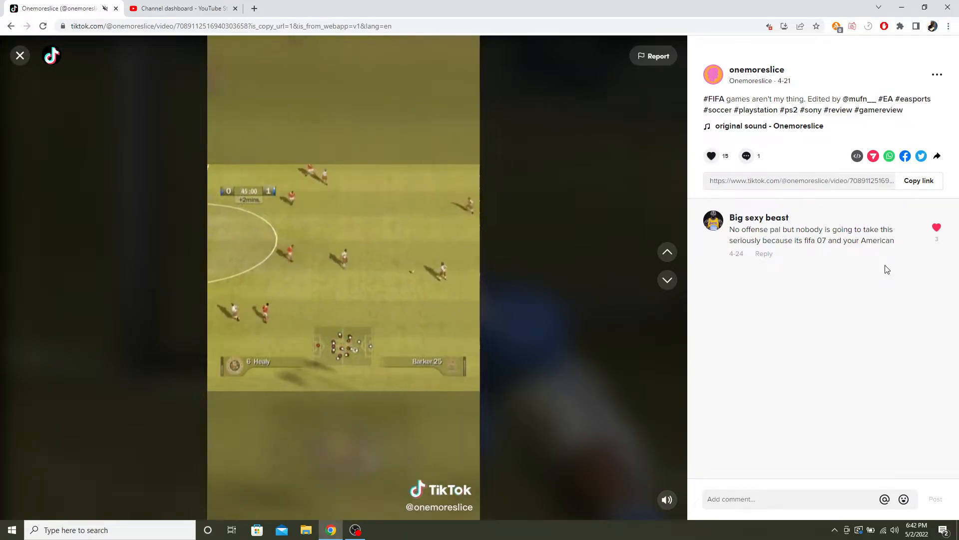
pyautogui.moveTo(732, 229); pyautogui.dragTo(876, 229)
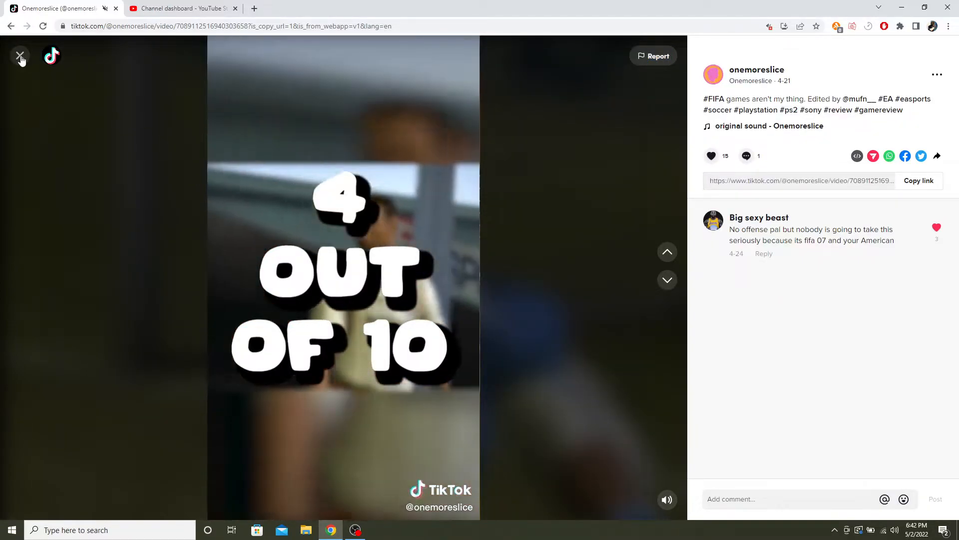
# - Close the FIFA review video and open the FIFA 09 review video
pyautogui.click(667, 280)
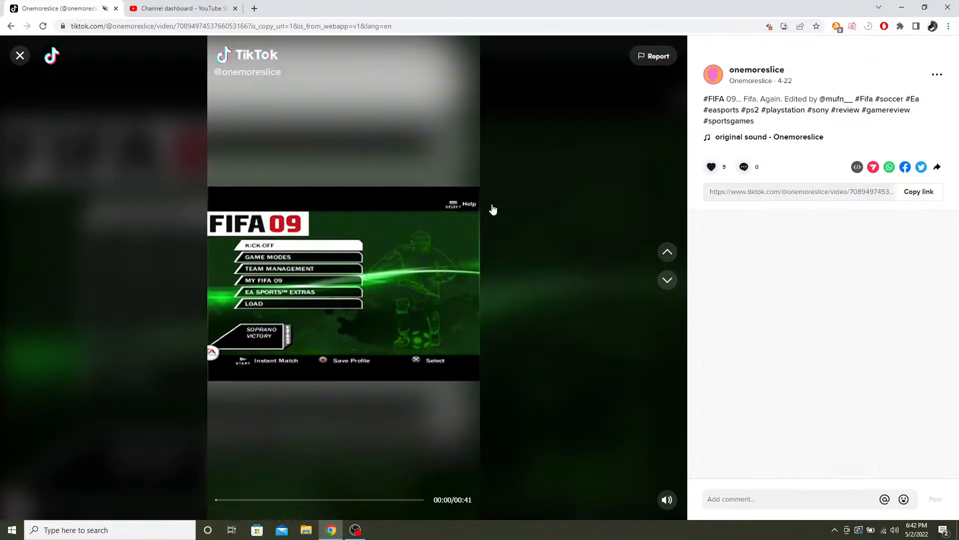
pyautogui.click(667, 280)
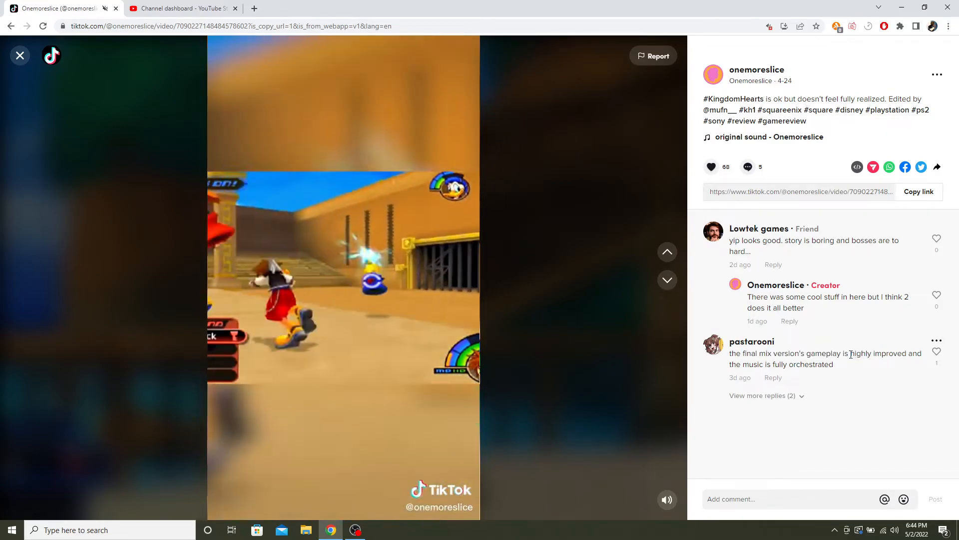
# - Expand and read the replies to the orchestrated music comment on the Kingdom Hearts video
pyautogui.doubleClick(788, 363)
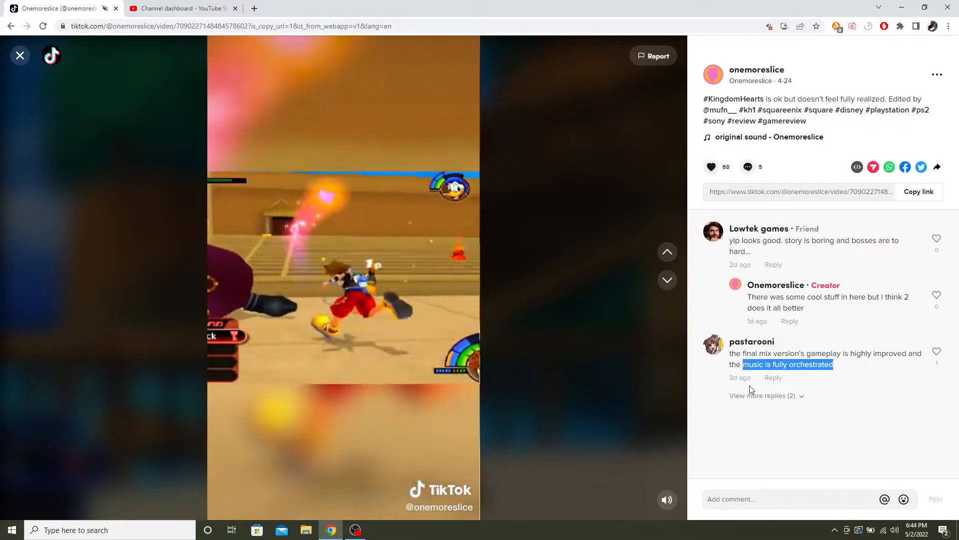
pyautogui.click(762, 396)
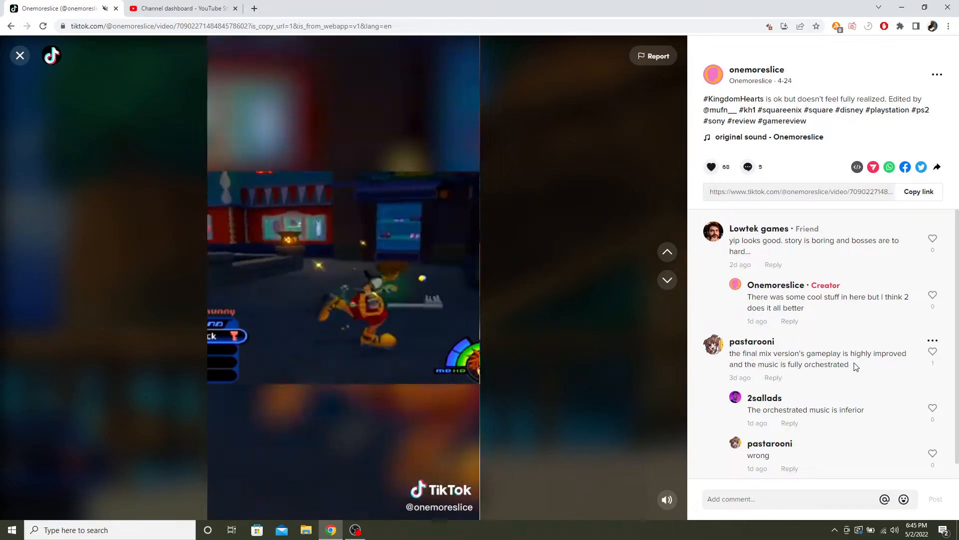
pyautogui.doubleClick(818, 364)
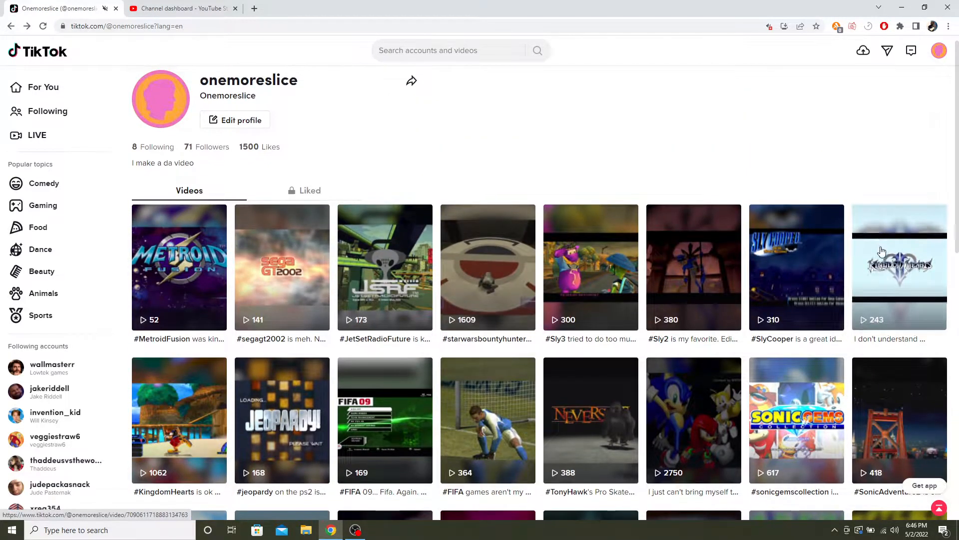
# - Open the Kingdom Hearts 2 review video, the last one in the top row
pyautogui.click(898, 266)
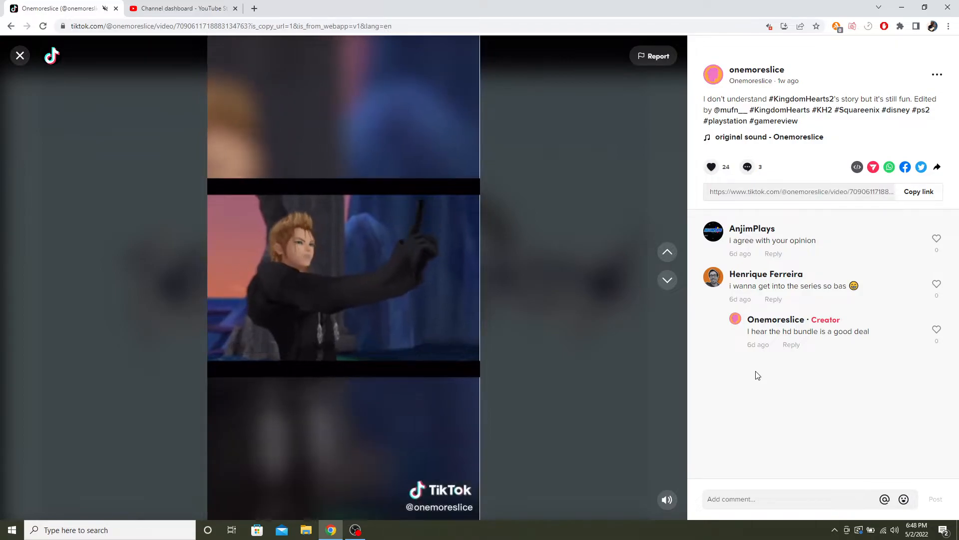
pyautogui.click(20, 56)
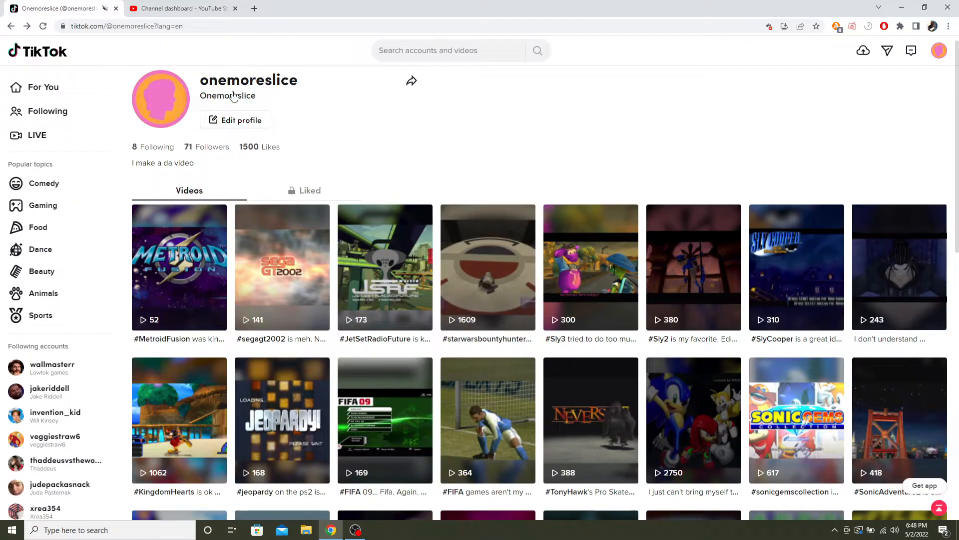
pyautogui.click(796, 268)
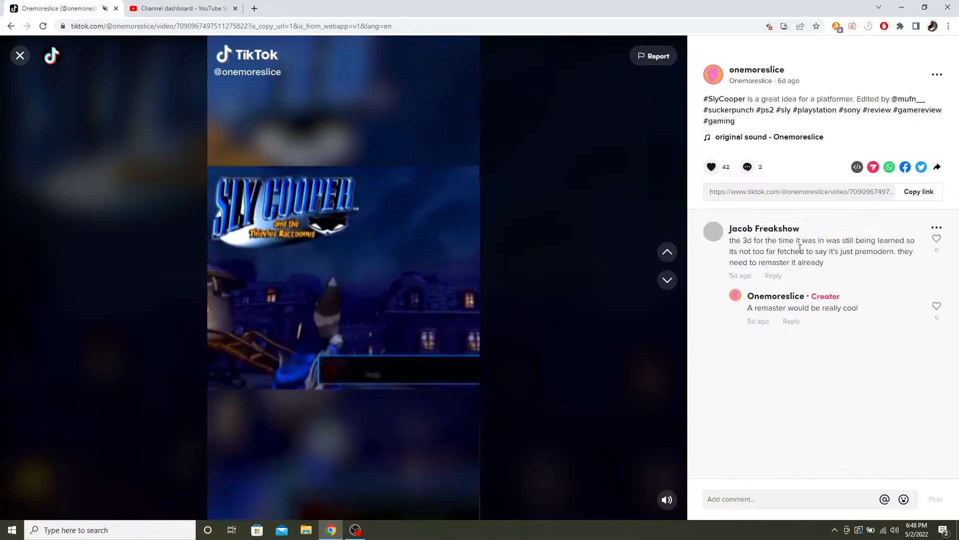
pyautogui.moveTo(730, 240); pyautogui.dragTo(822, 250)
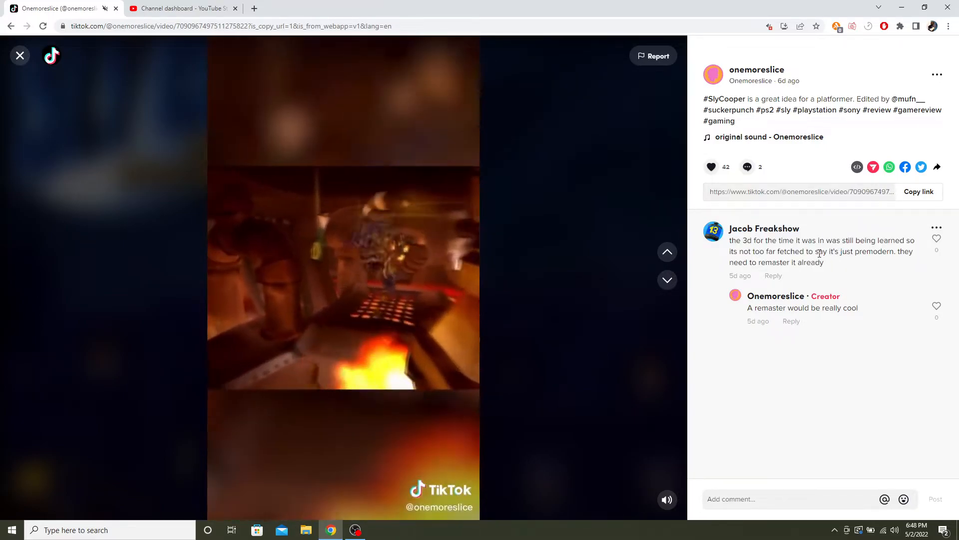
pyautogui.moveTo(761, 250); pyautogui.dragTo(893, 251)
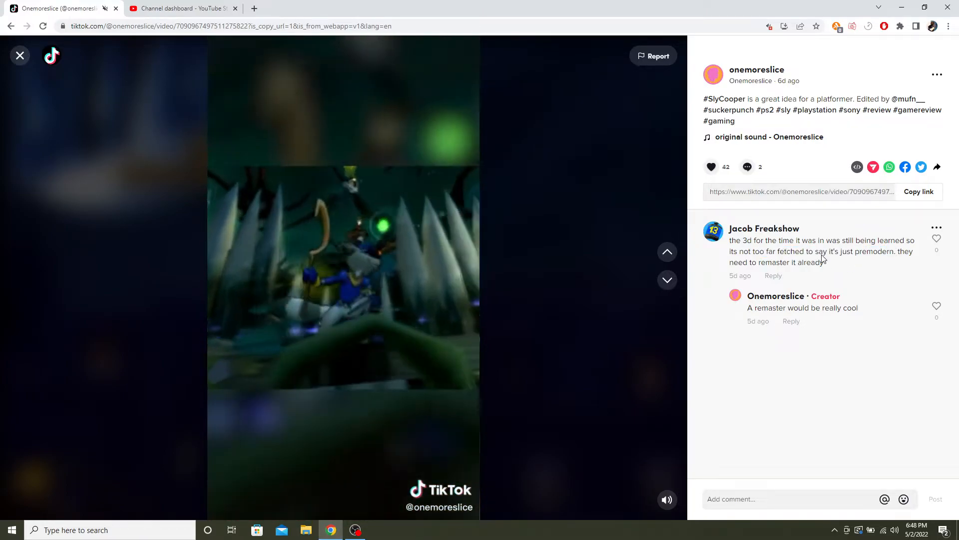
pyautogui.moveTo(729, 240); pyautogui.dragTo(894, 252)
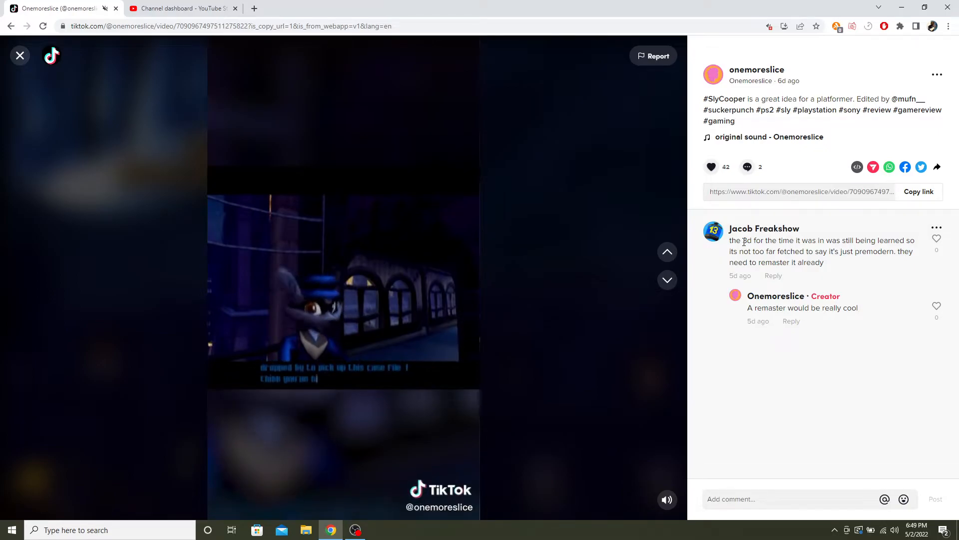
pyautogui.moveTo(744, 240); pyautogui.dragTo(806, 251)
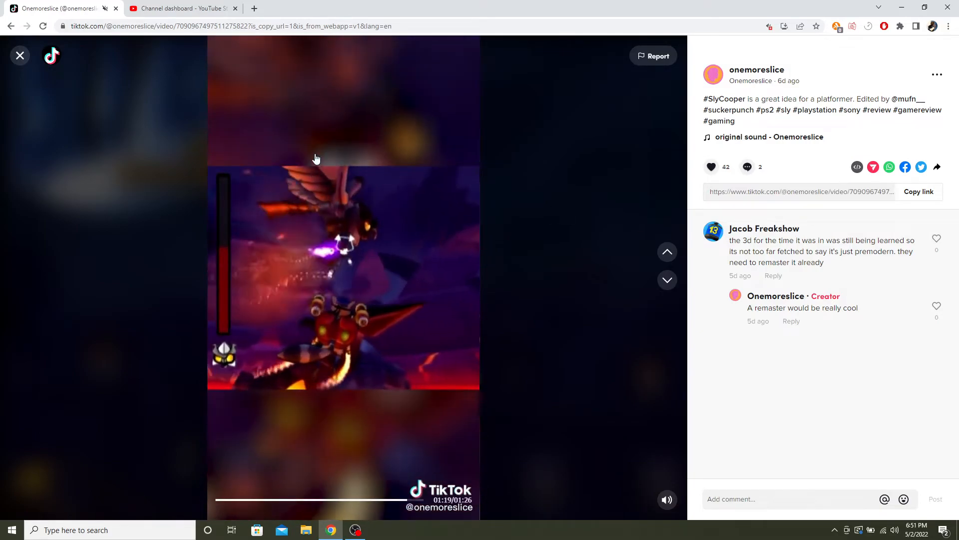
# - Open the #Sly2 review video, read its two comments, and return to the profile grid
pyautogui.click(19, 56)
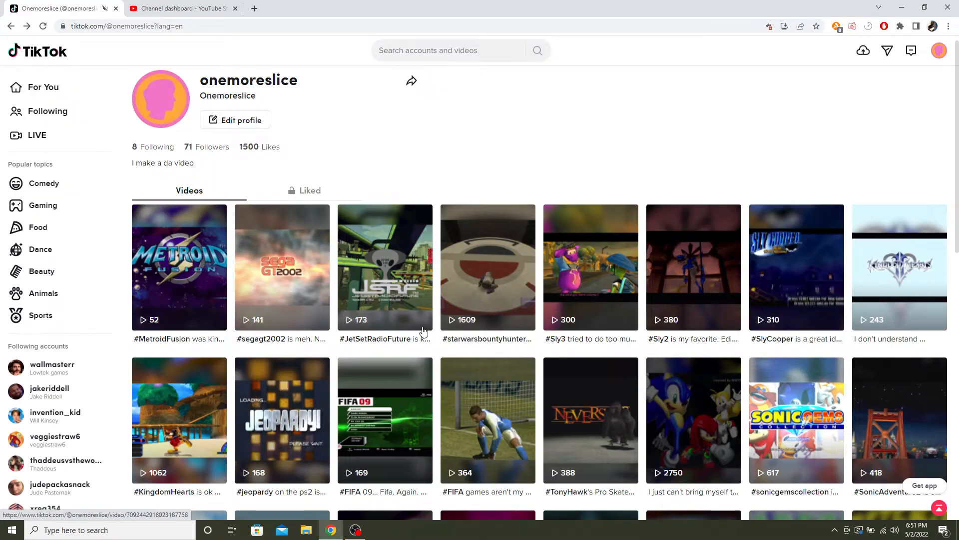
pyautogui.click(693, 268)
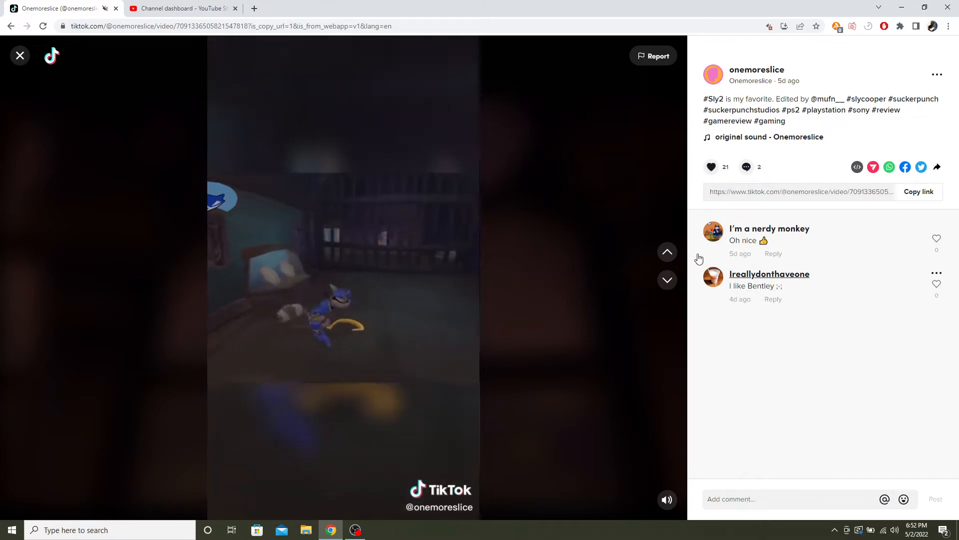
pyautogui.click(20, 56)
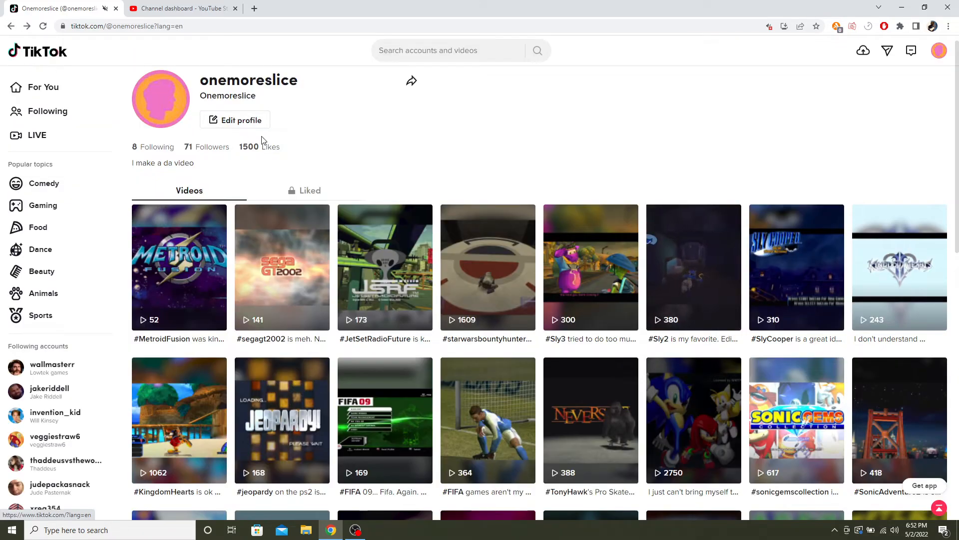
pyautogui.click(589, 268)
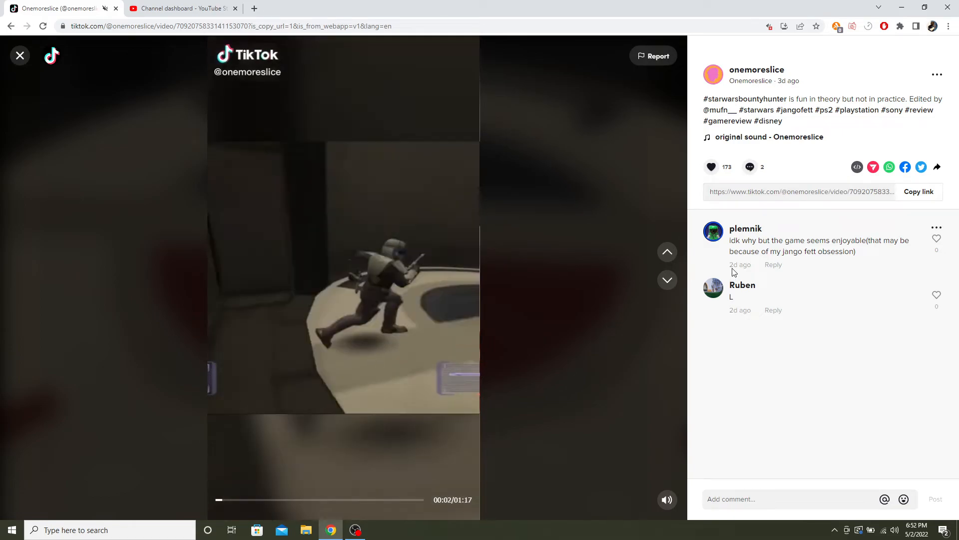
pyautogui.moveTo(729, 239); pyautogui.dragTo(901, 240)
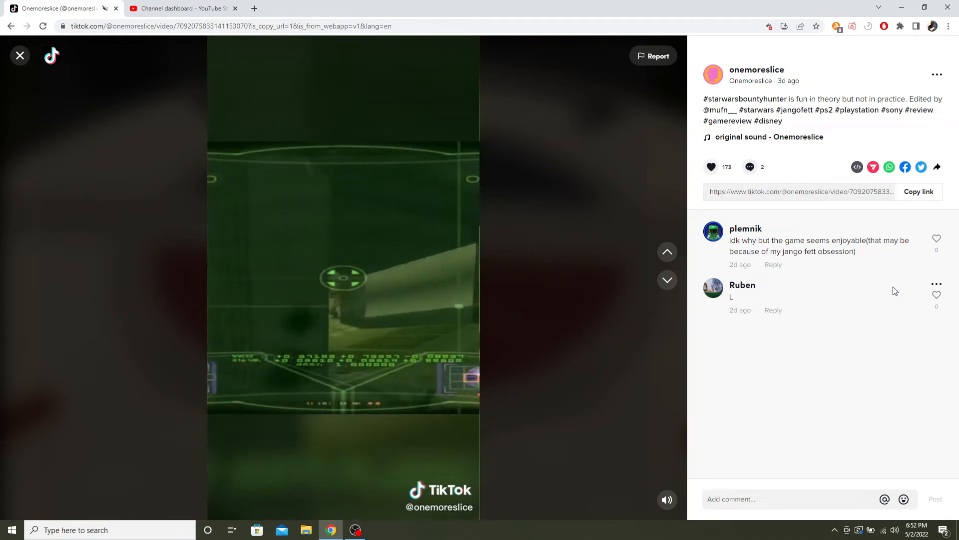
pyautogui.moveTo(835, 262)
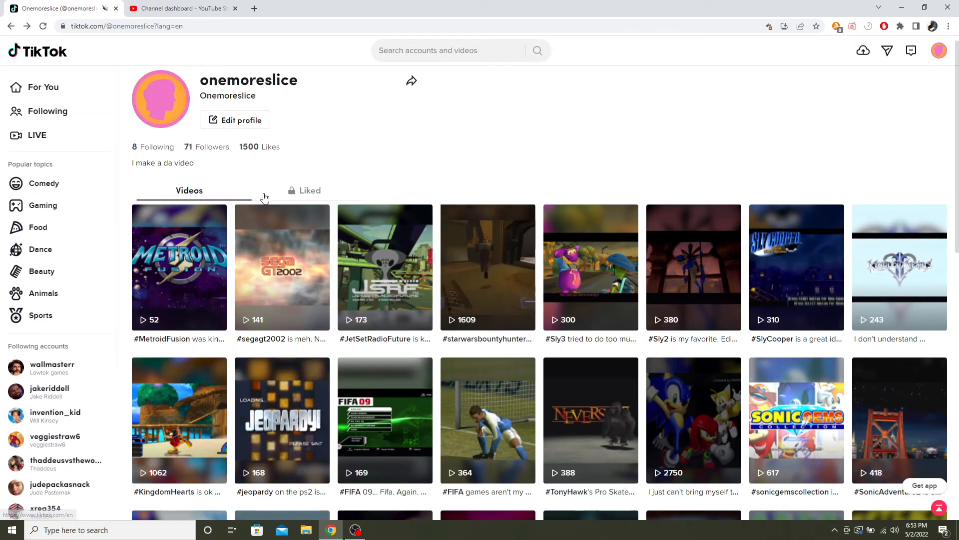
# - Scroll down the profile grid to the SimCity and Excitebike 64 review videos
pyautogui.scroll(-3)
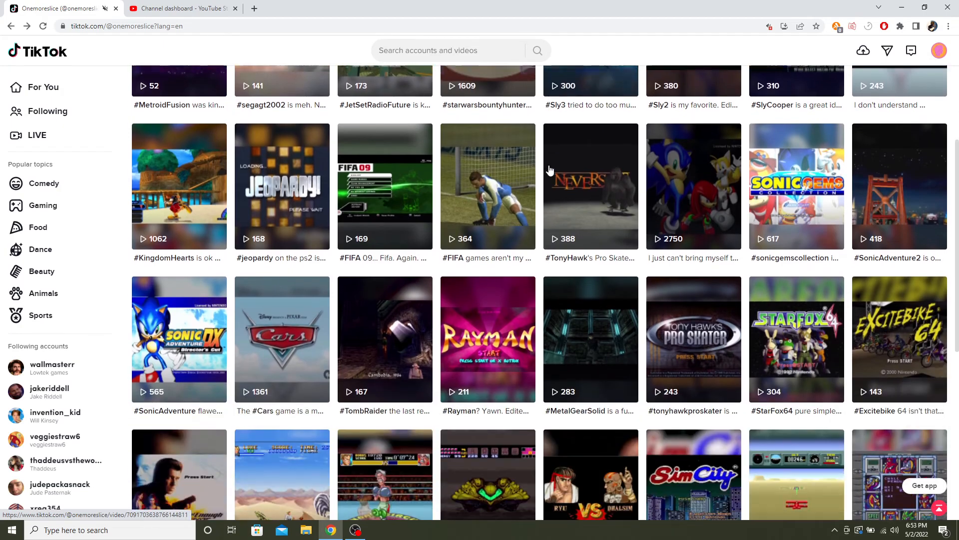
pyautogui.scroll(-3)
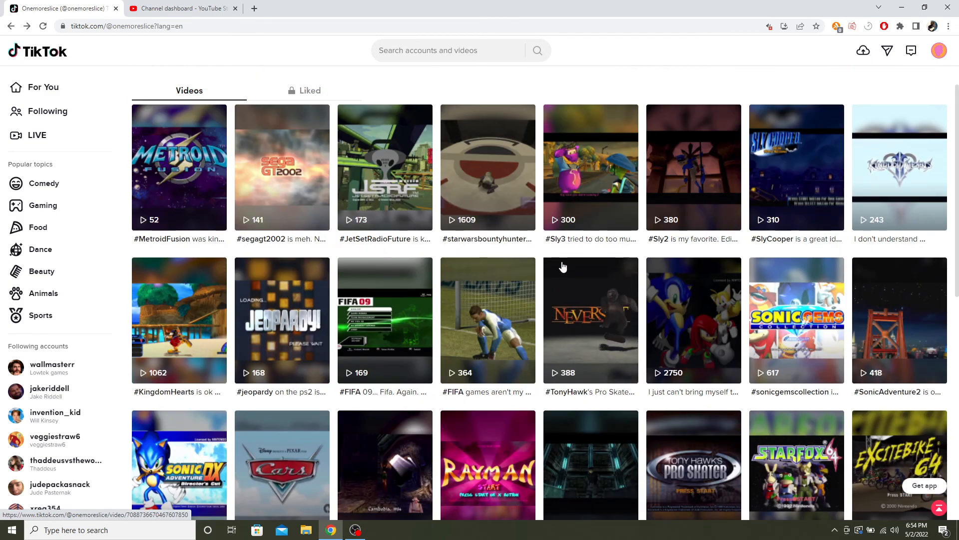
pyautogui.scroll(-3)
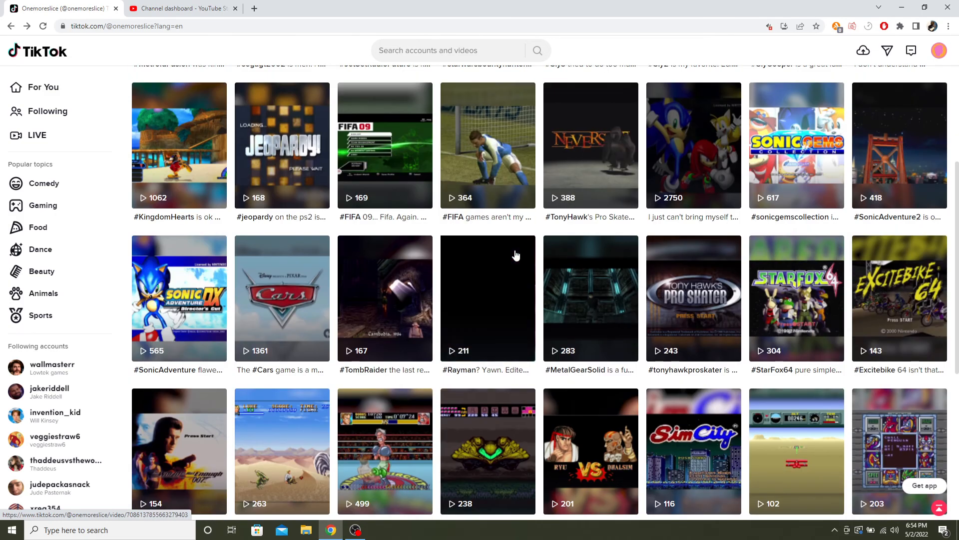